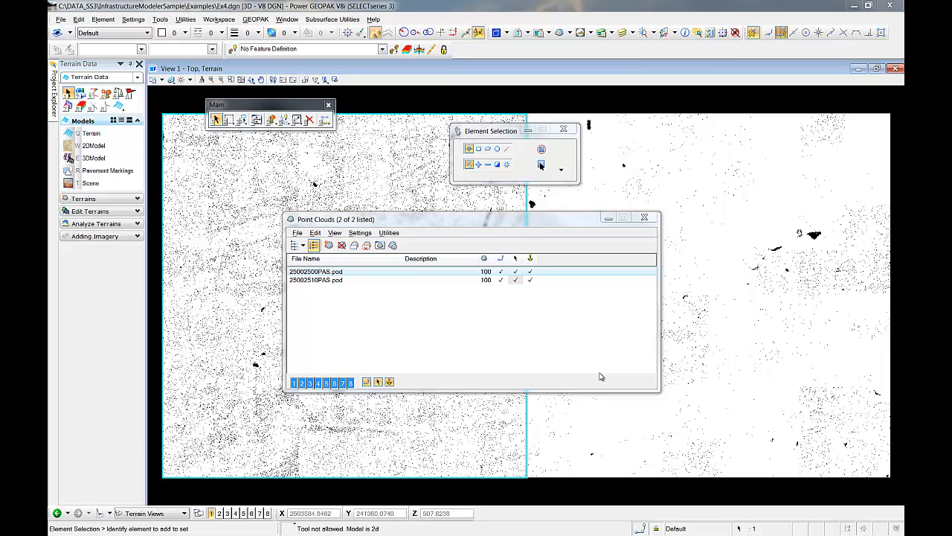
mouse_move(609, 97)
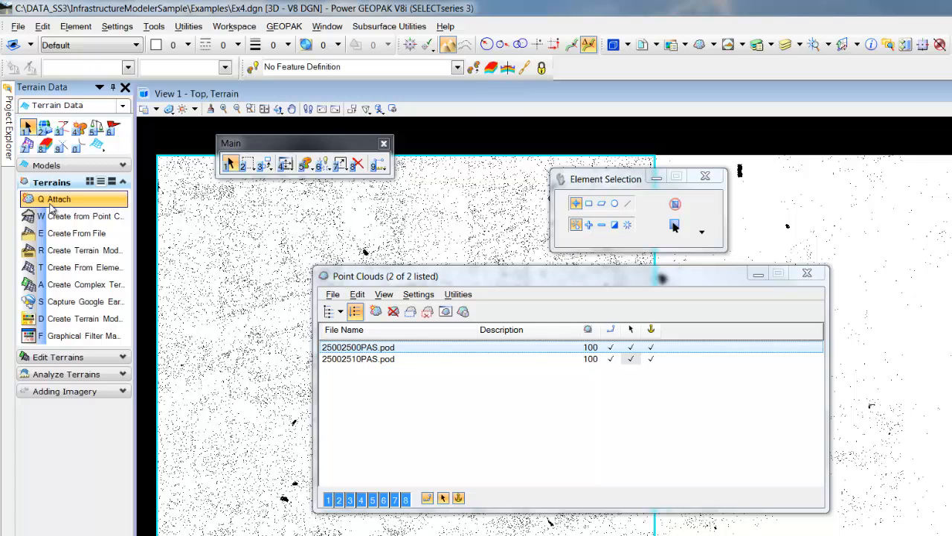
mouse_move(82, 216)
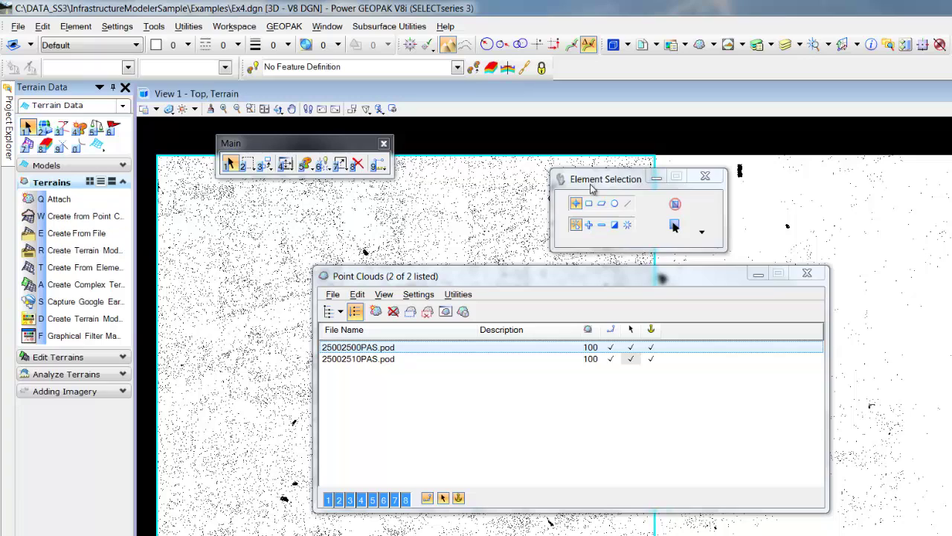
Step: Drag the floating dialog off the point cloud tiles so both tiles are unobstructed
drag(606, 179, 806, 140)
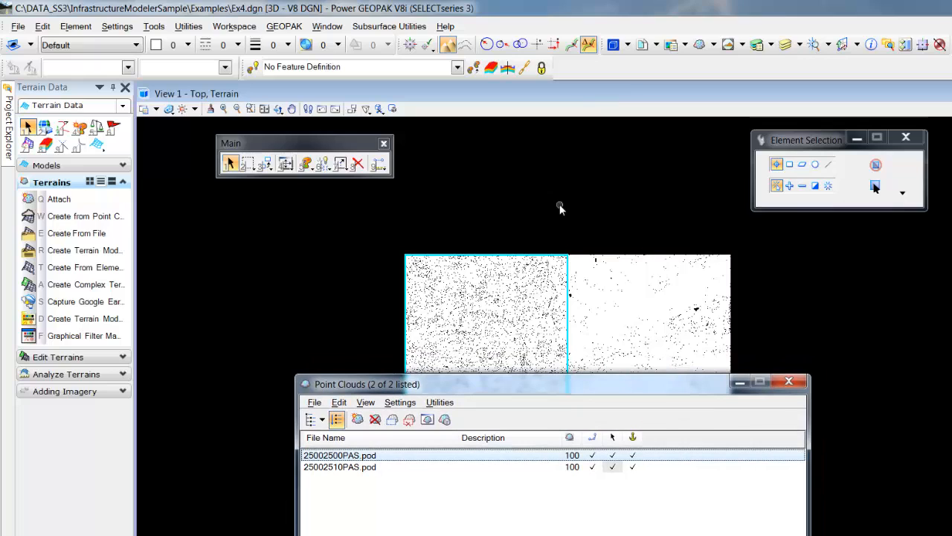
mouse_move(543, 215)
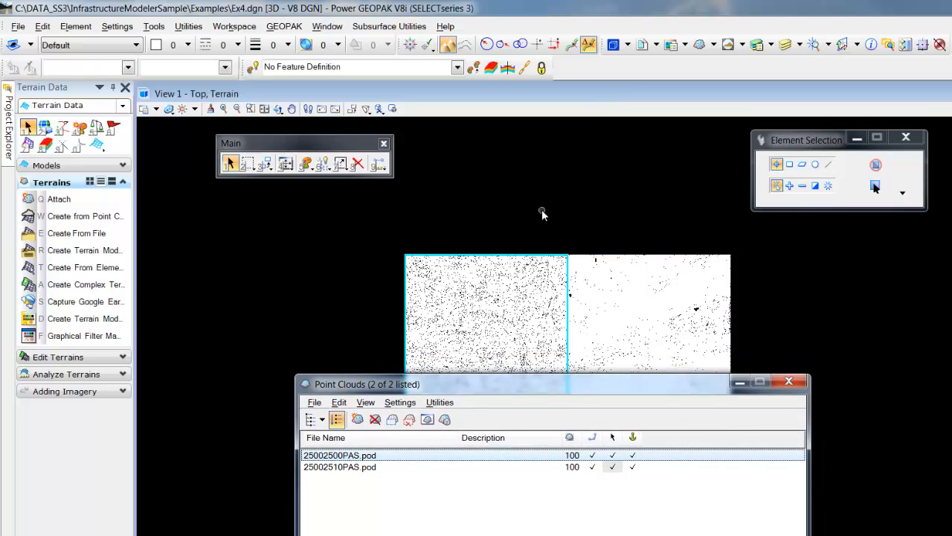
mouse_move(546, 222)
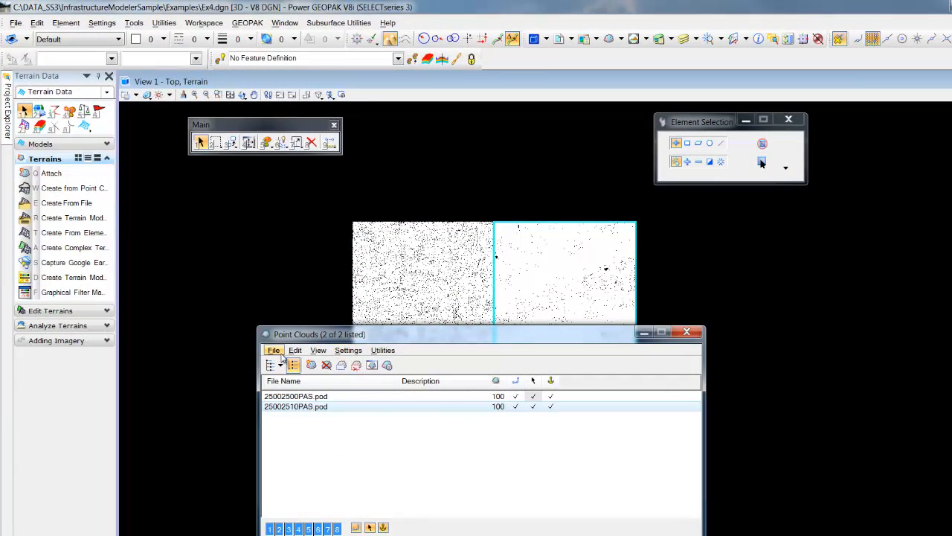
click(273, 349)
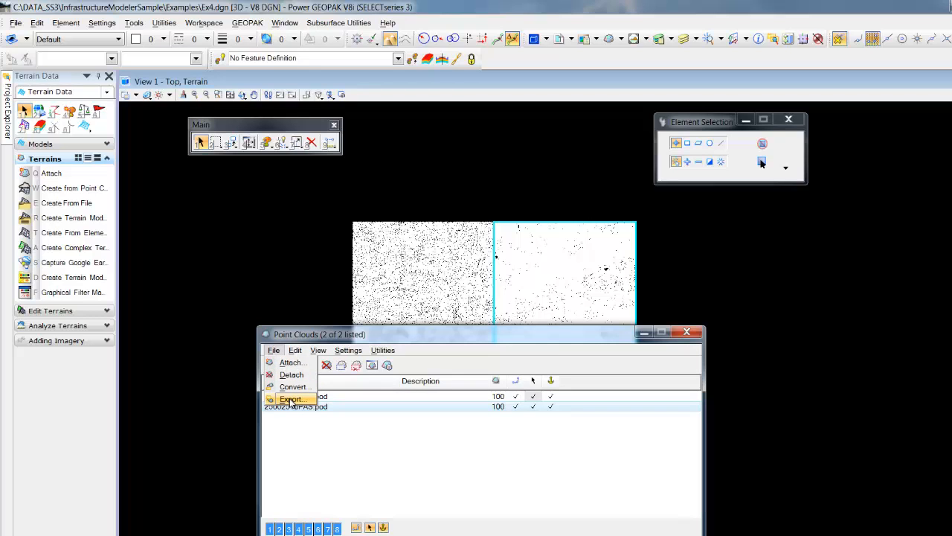
click(290, 399)
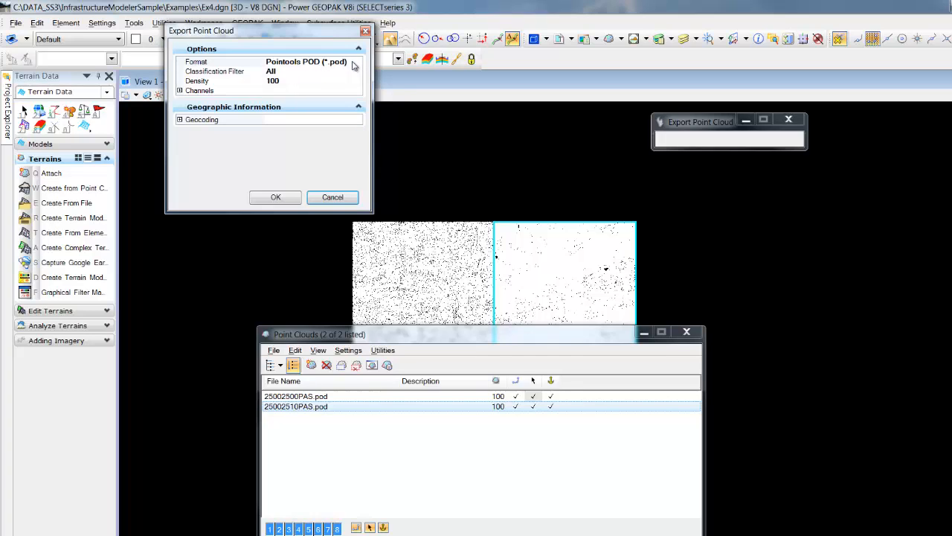
click(355, 71)
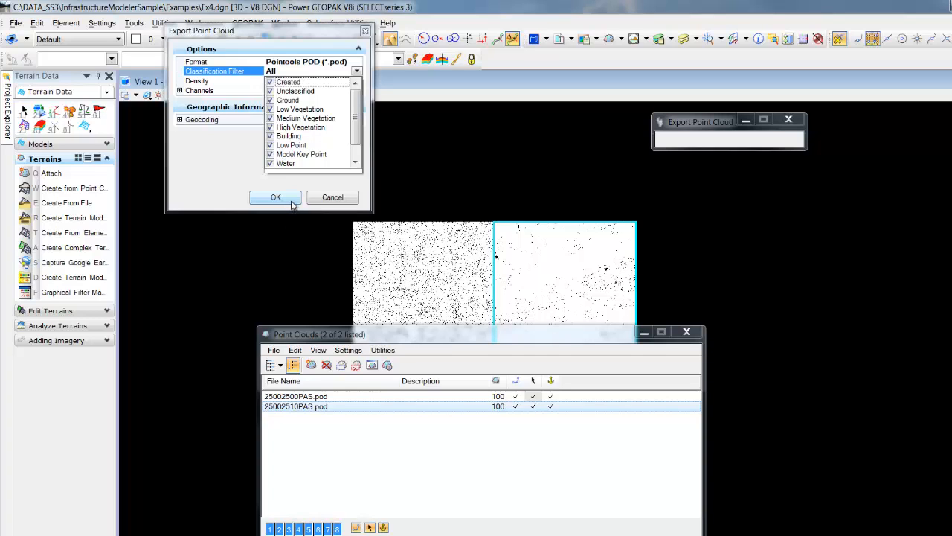
click(356, 71)
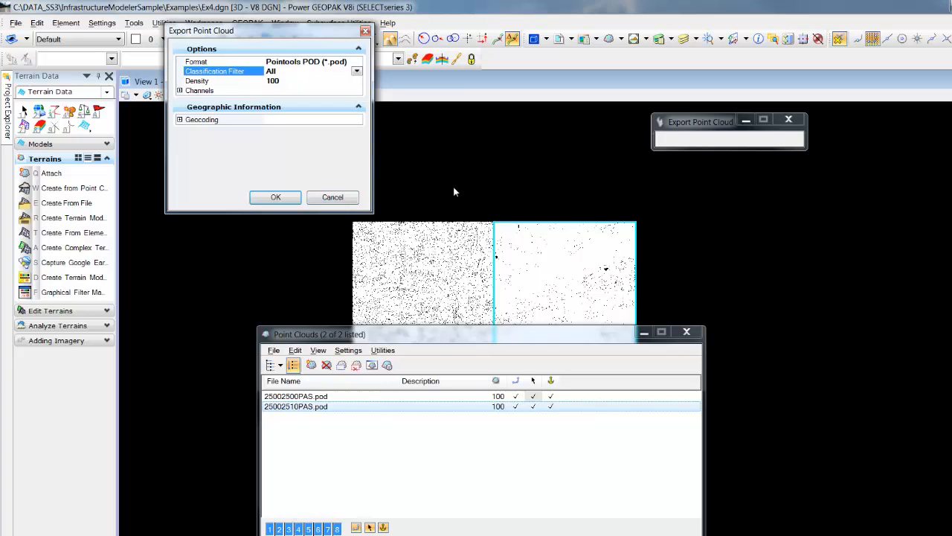
mouse_move(465, 195)
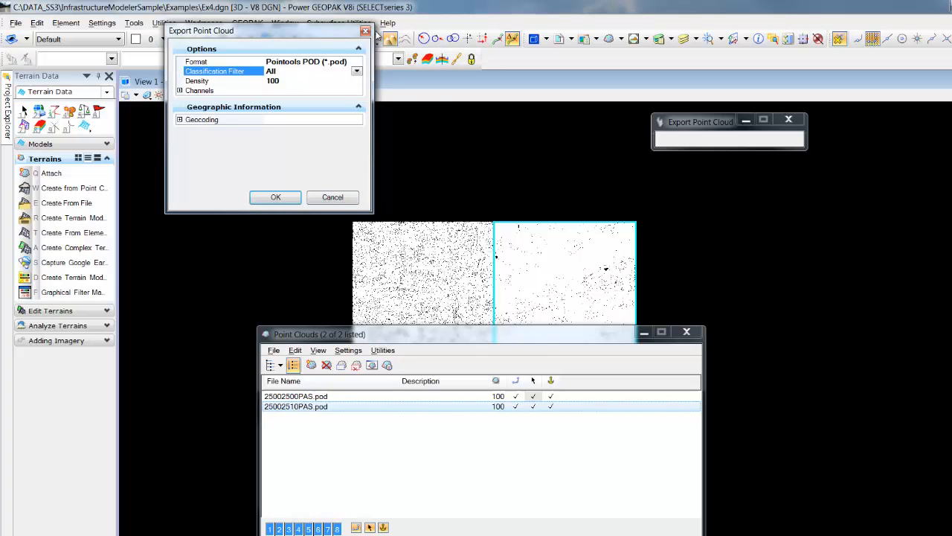
click(134, 22)
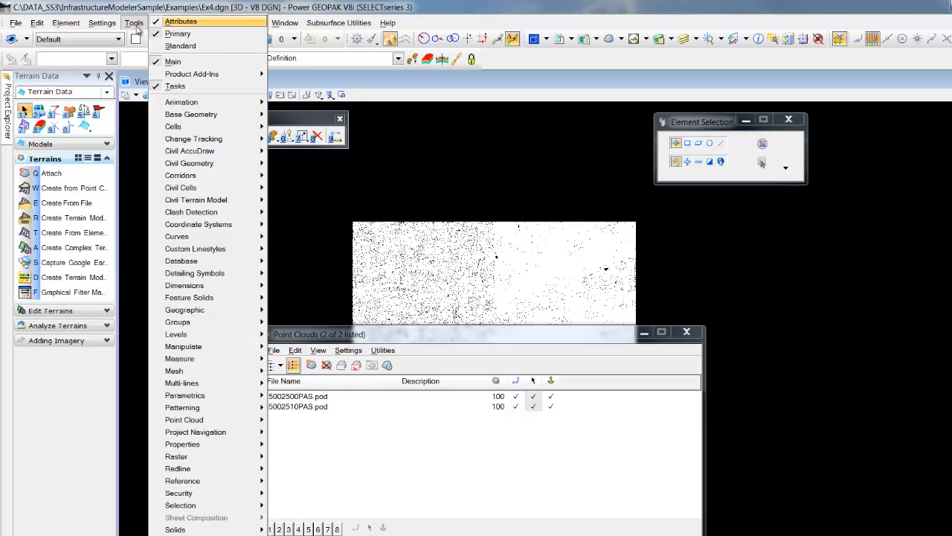
Step: Load the Descartes add-in from the menus and answer Yes to 'Continue loading?'
click(102, 23)
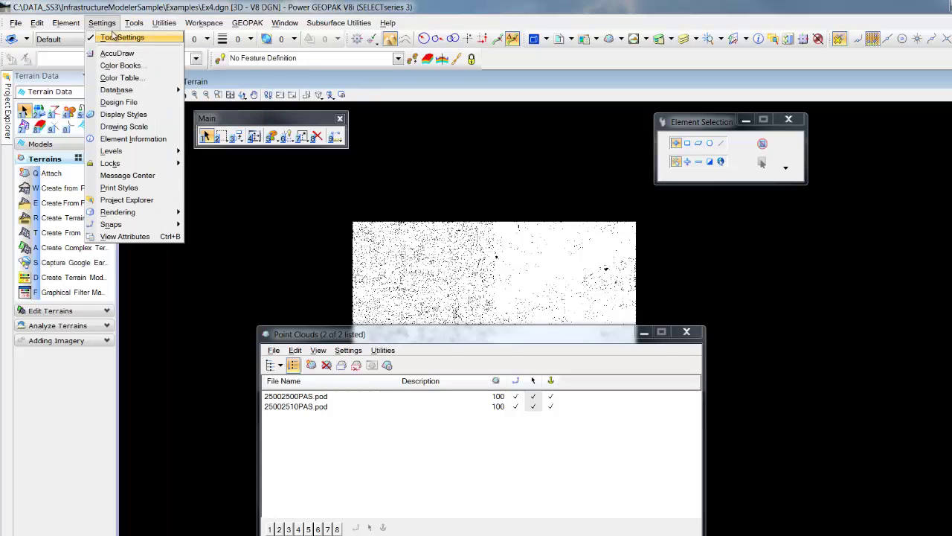
click(134, 22)
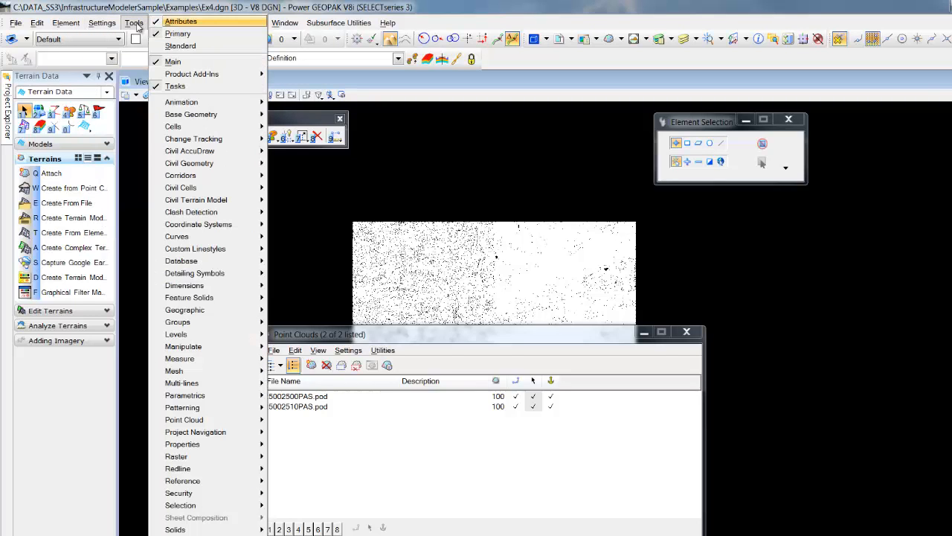
mouse_move(192, 74)
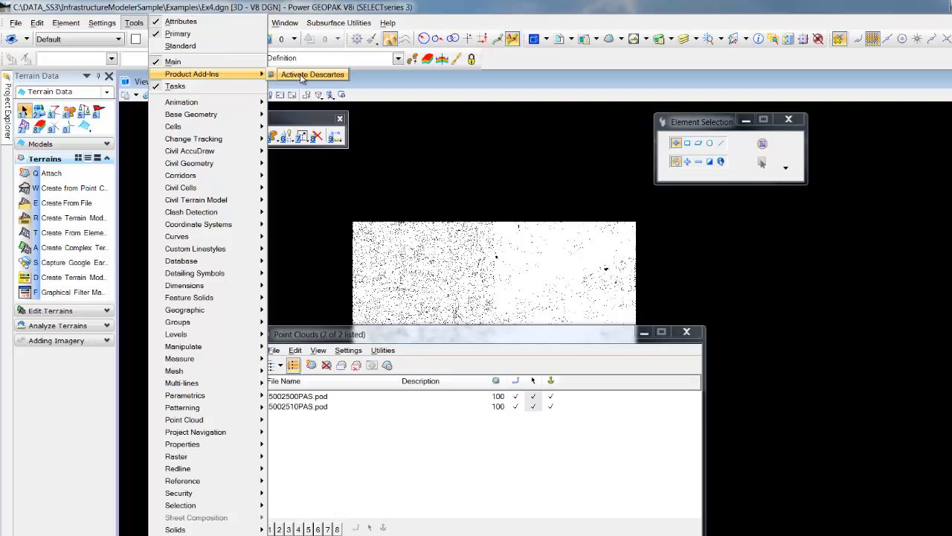
click(312, 73)
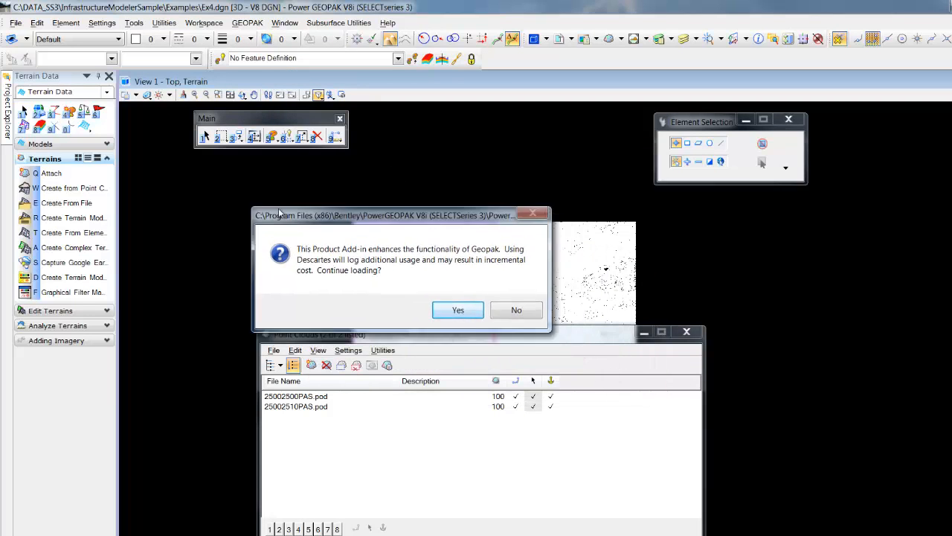
drag(387, 215, 291, 171)
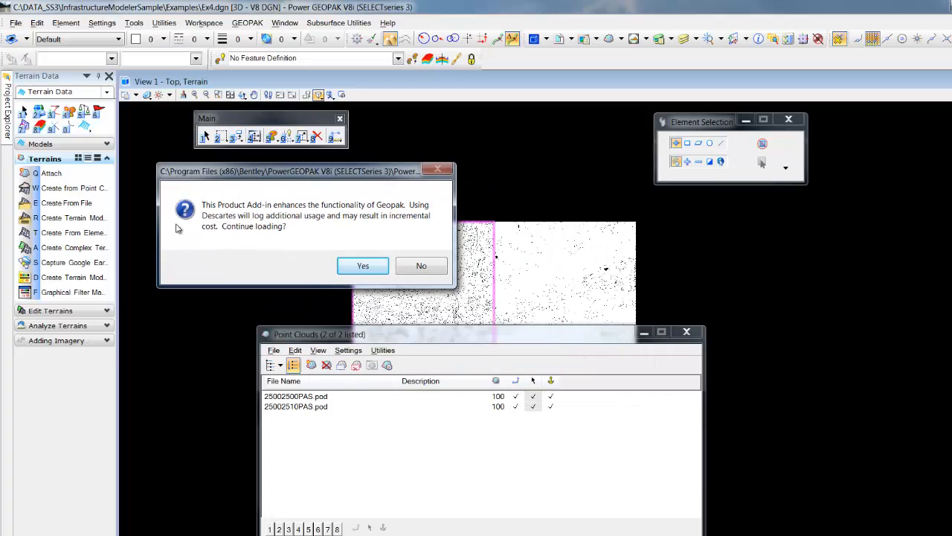
mouse_move(283, 251)
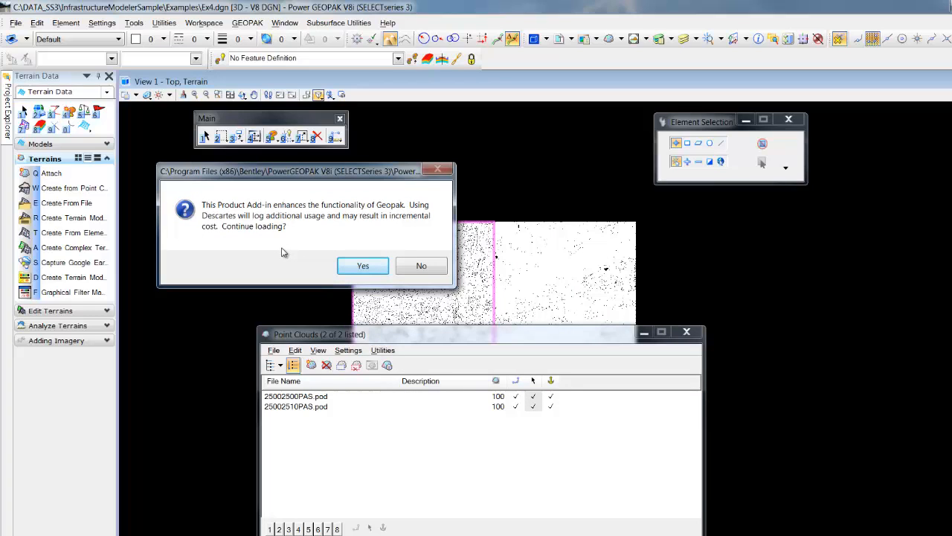
mouse_move(229, 224)
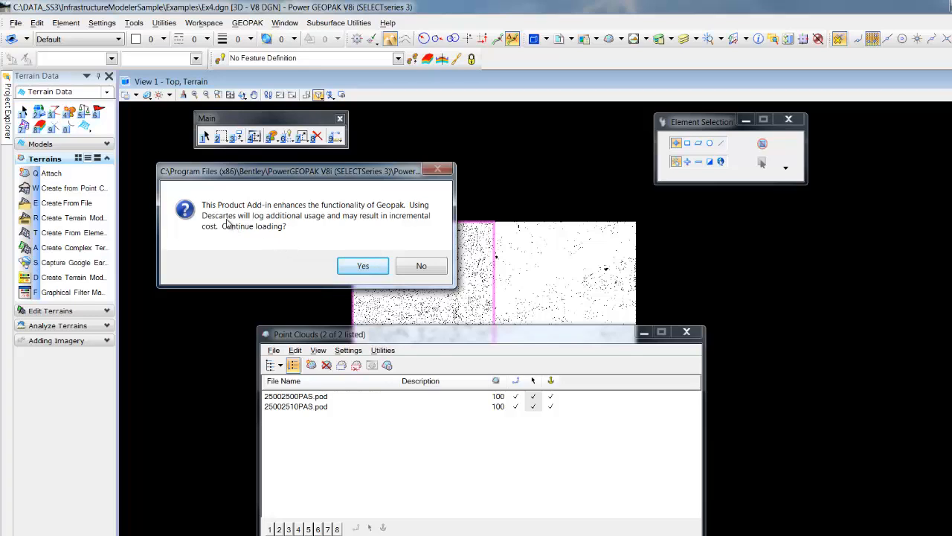
mouse_move(268, 226)
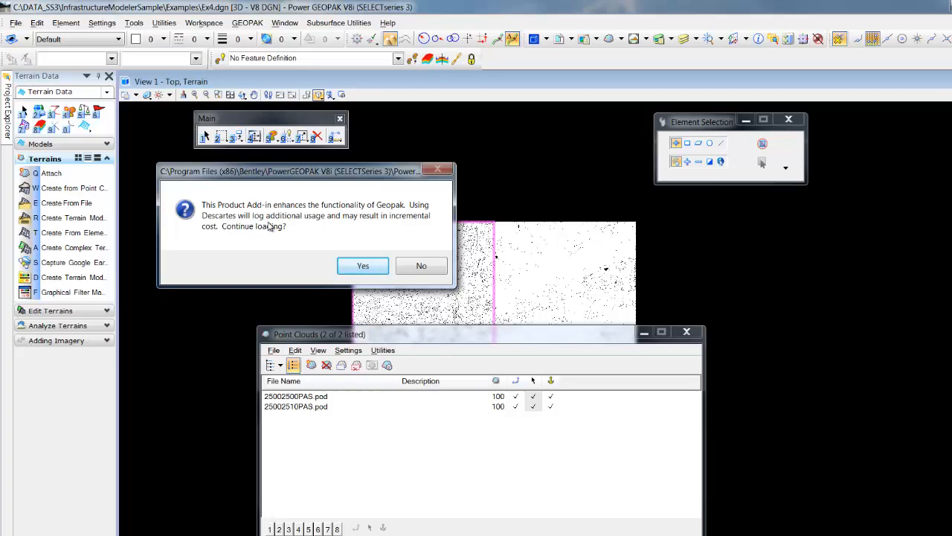
mouse_move(320, 224)
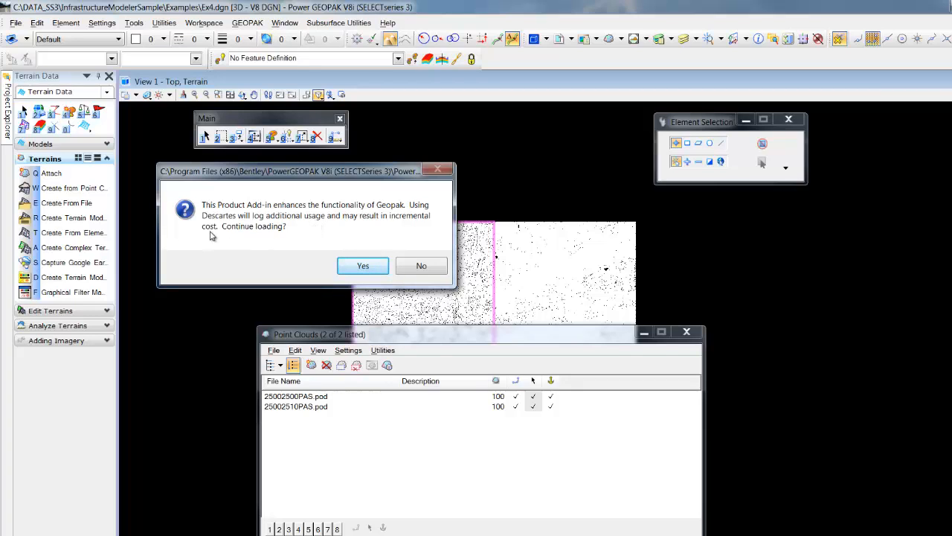
mouse_move(277, 241)
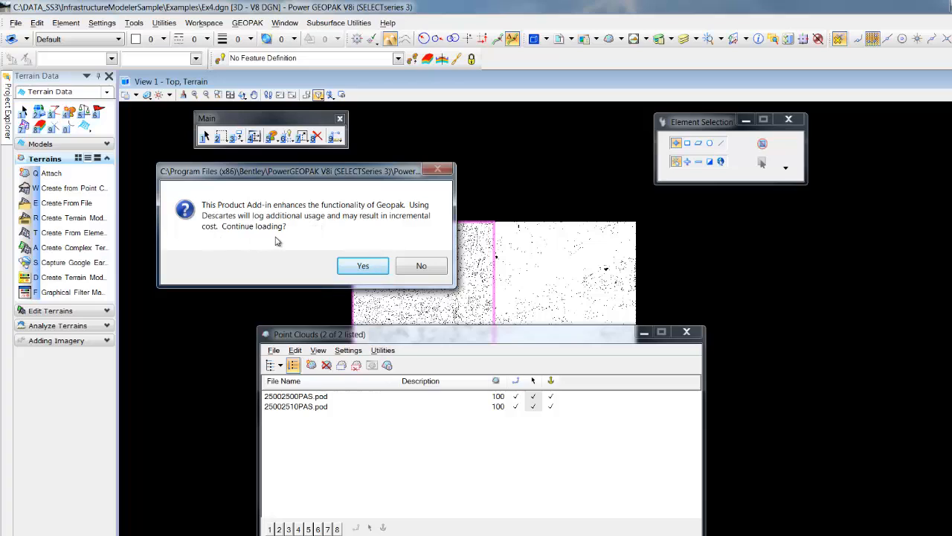
mouse_move(282, 242)
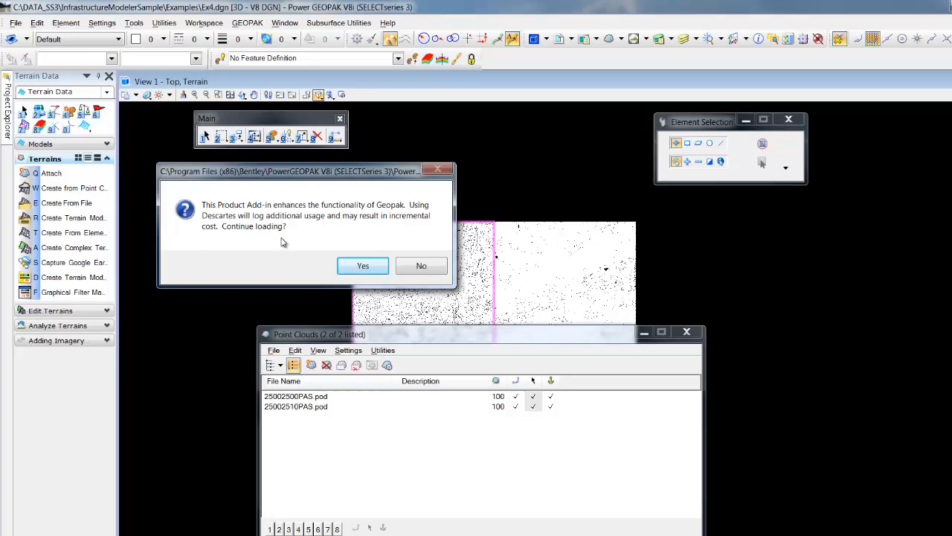
mouse_move(251, 237)
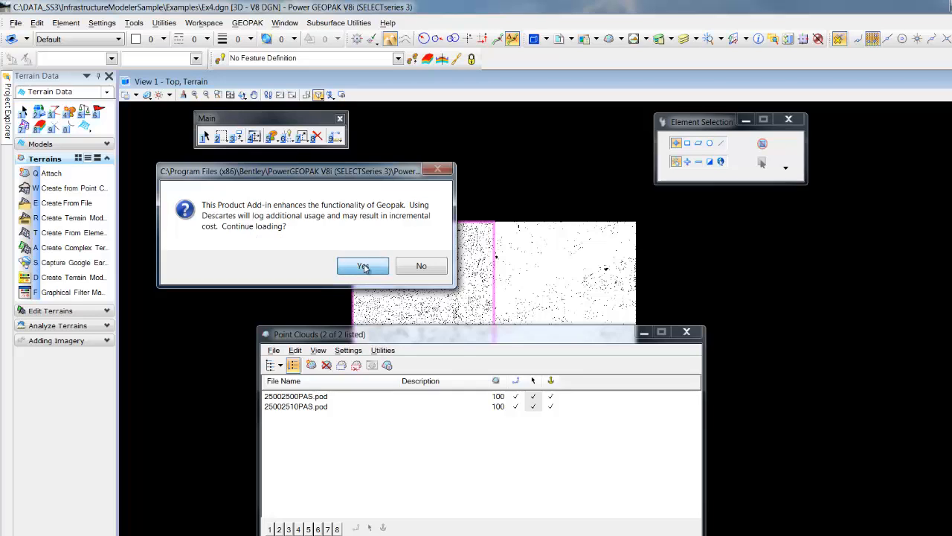
click(363, 266)
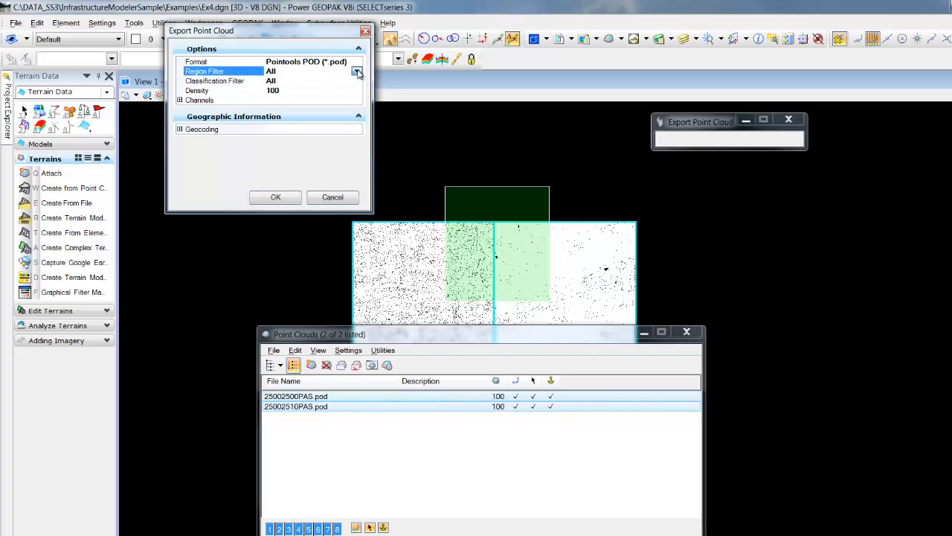
Step: Set the Export Point Cloud region filter to Fence and confirm the export options
click(356, 71)
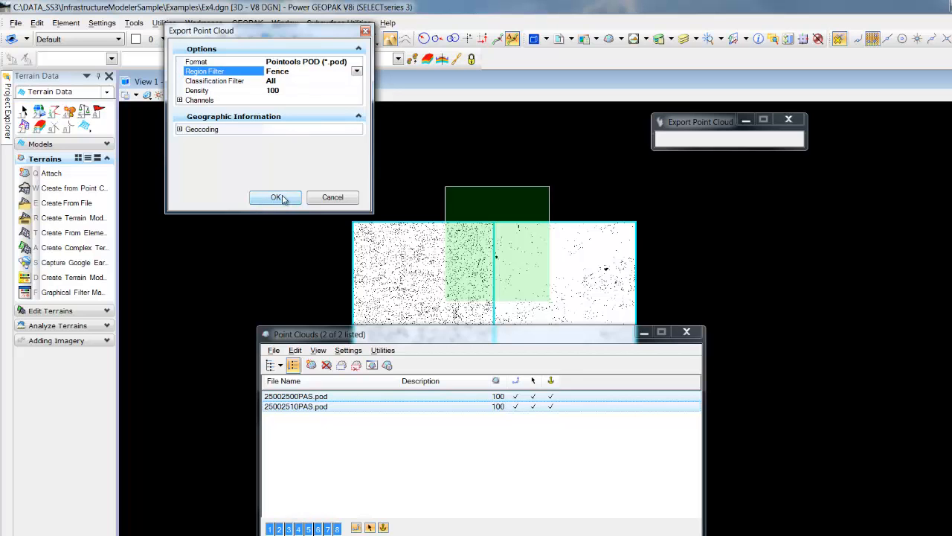
click(275, 196)
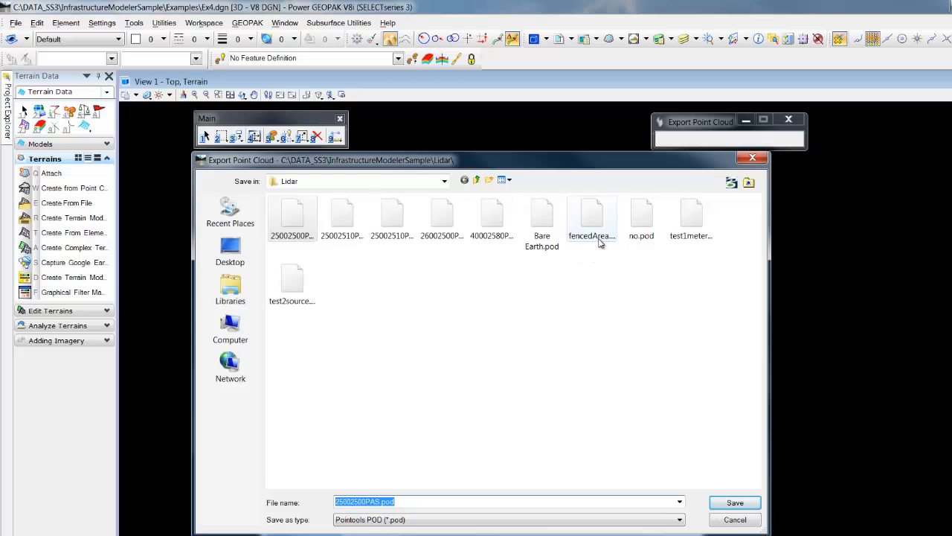
Step: Save the export as fencedArea.pod in Lidar, overwriting the existing file
click(591, 215)
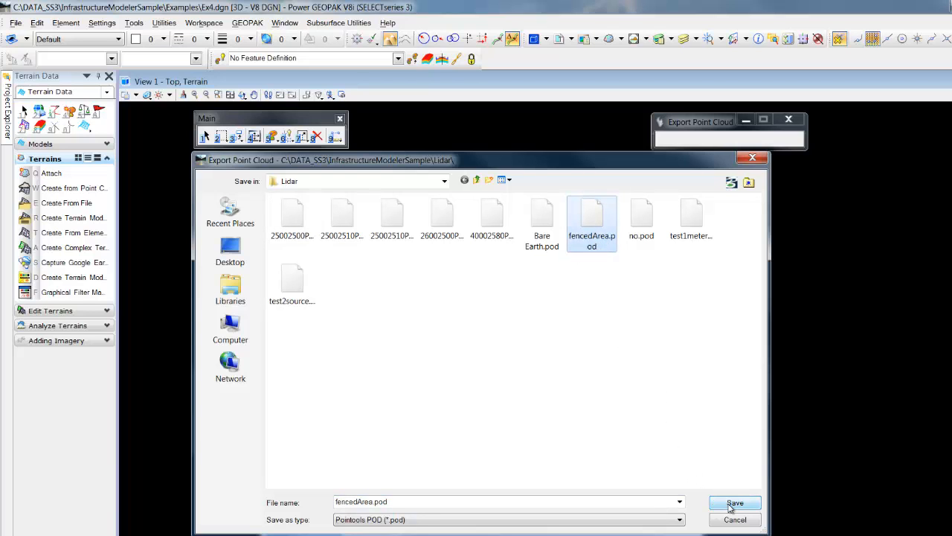
click(735, 503)
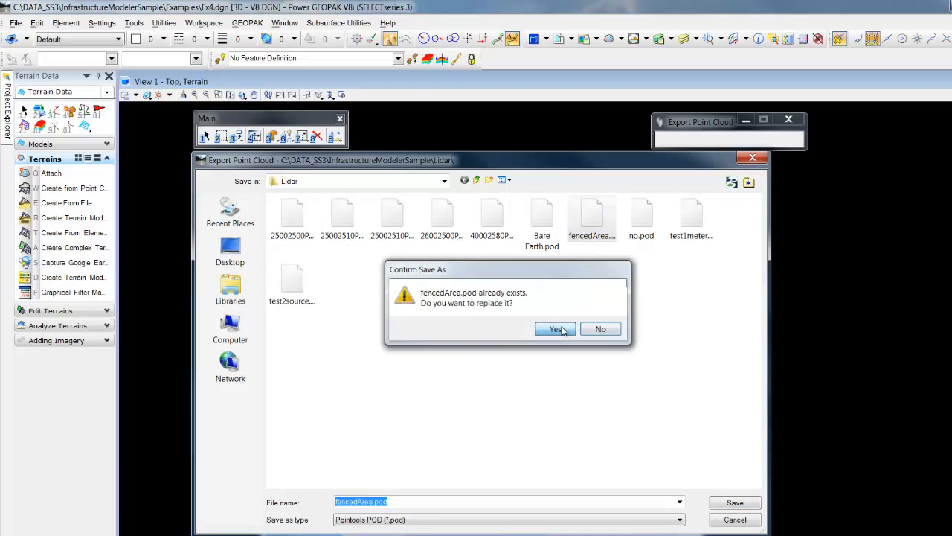
click(555, 329)
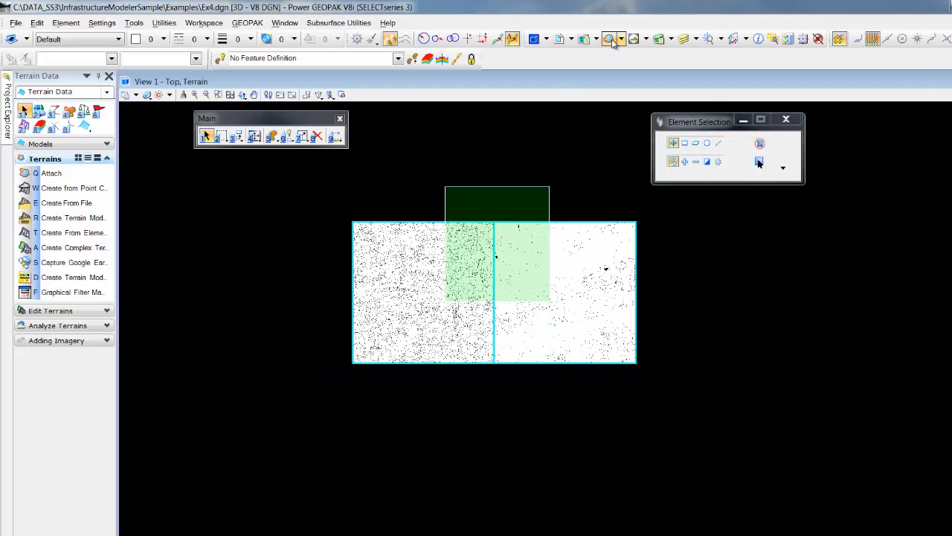
Step: Detach both tiles, attach fencedArea.pod, then start Terrains > Create from Point Cloud
click(608, 38)
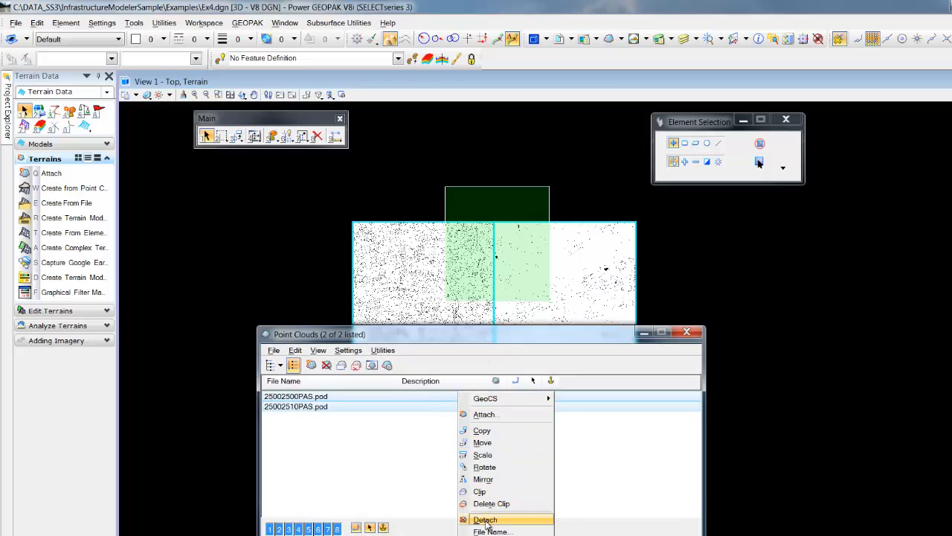
click(486, 520)
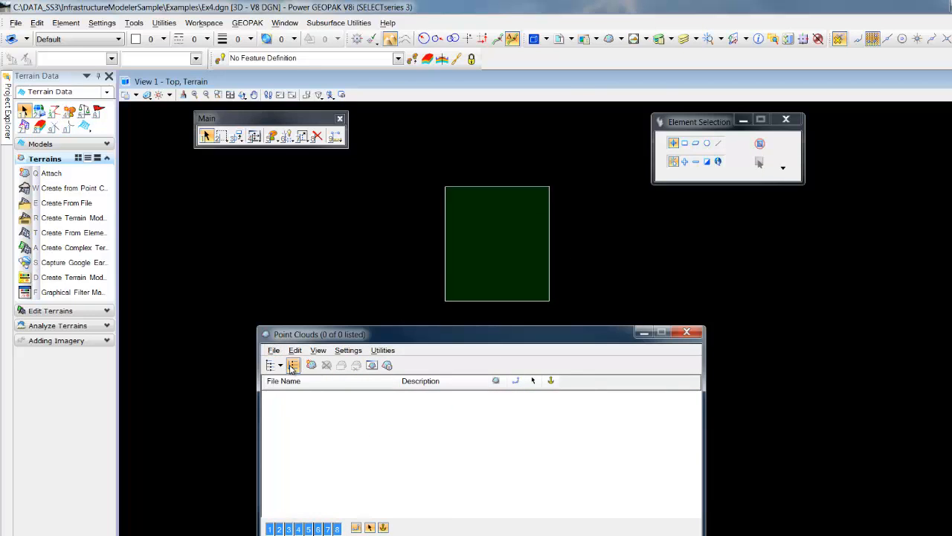
click(293, 365)
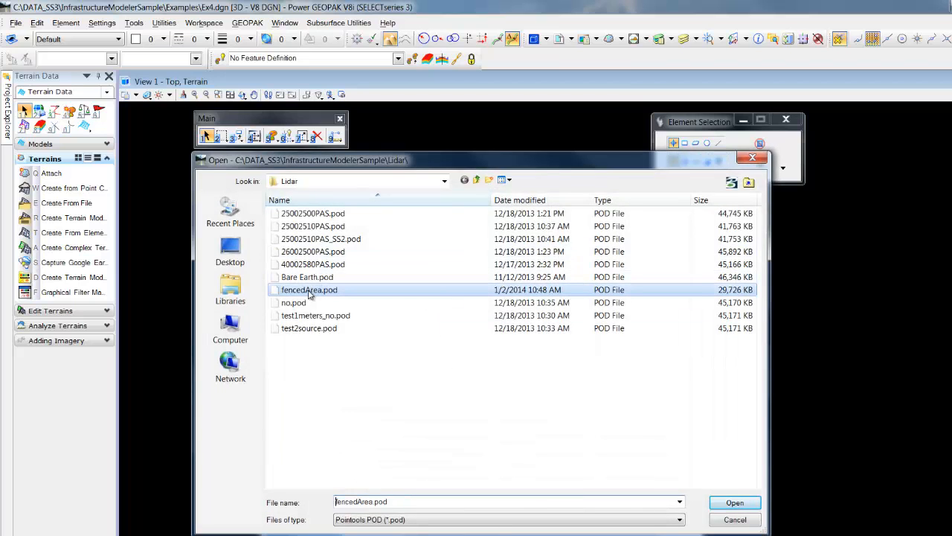
click(735, 502)
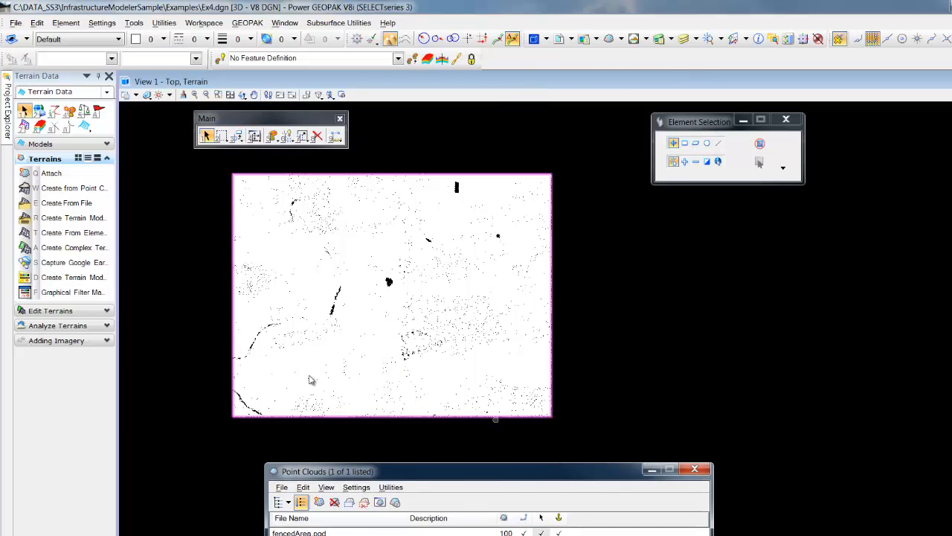
mouse_move(73, 188)
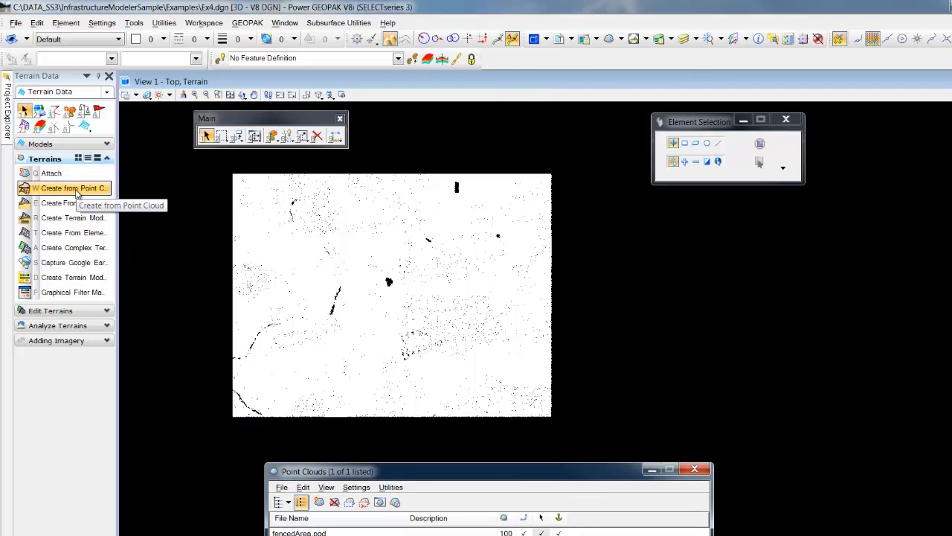
click(72, 187)
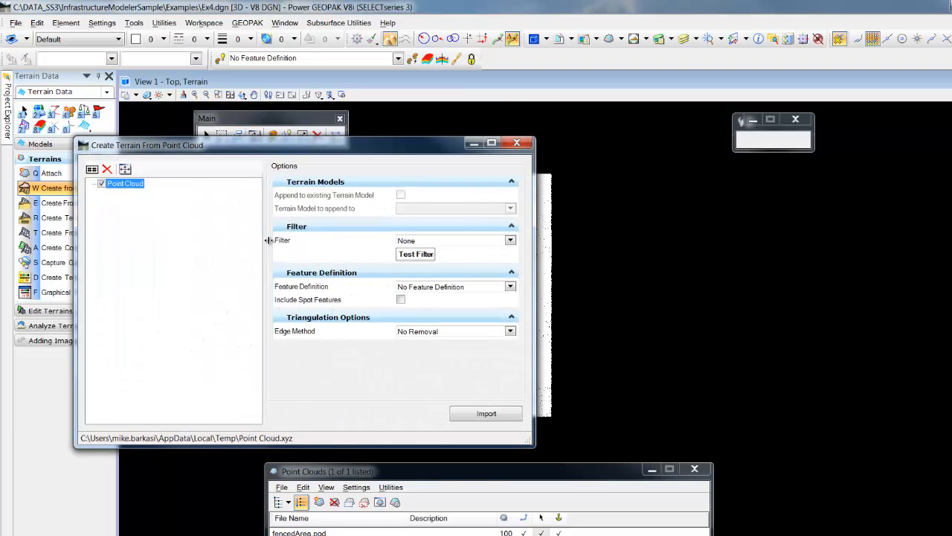